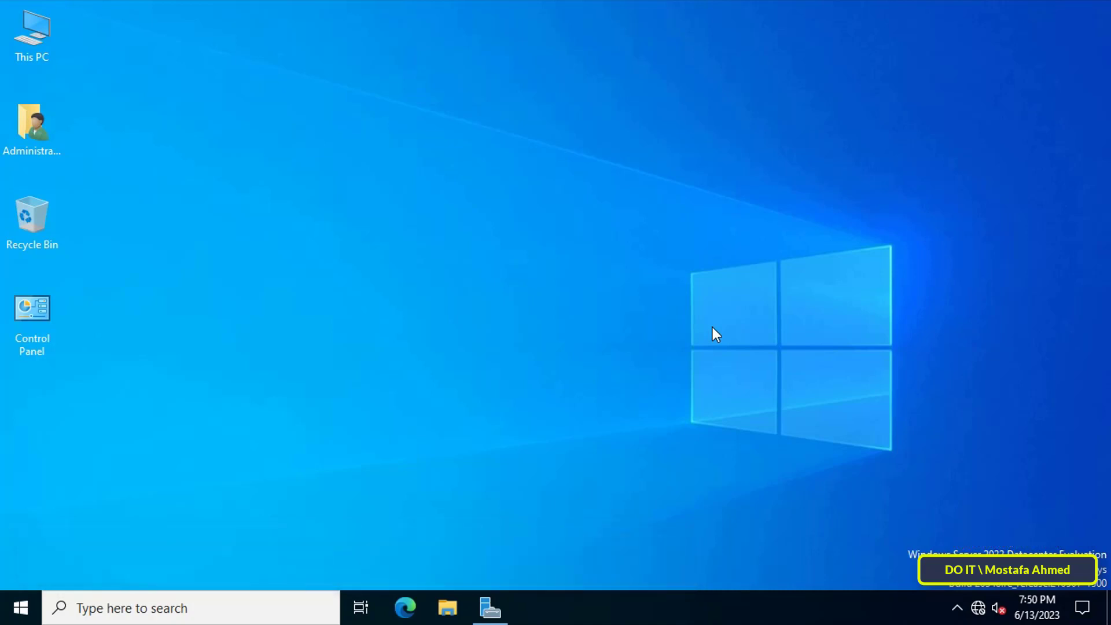
{"action": "mouse_move", "coordinate": [479, 589]}
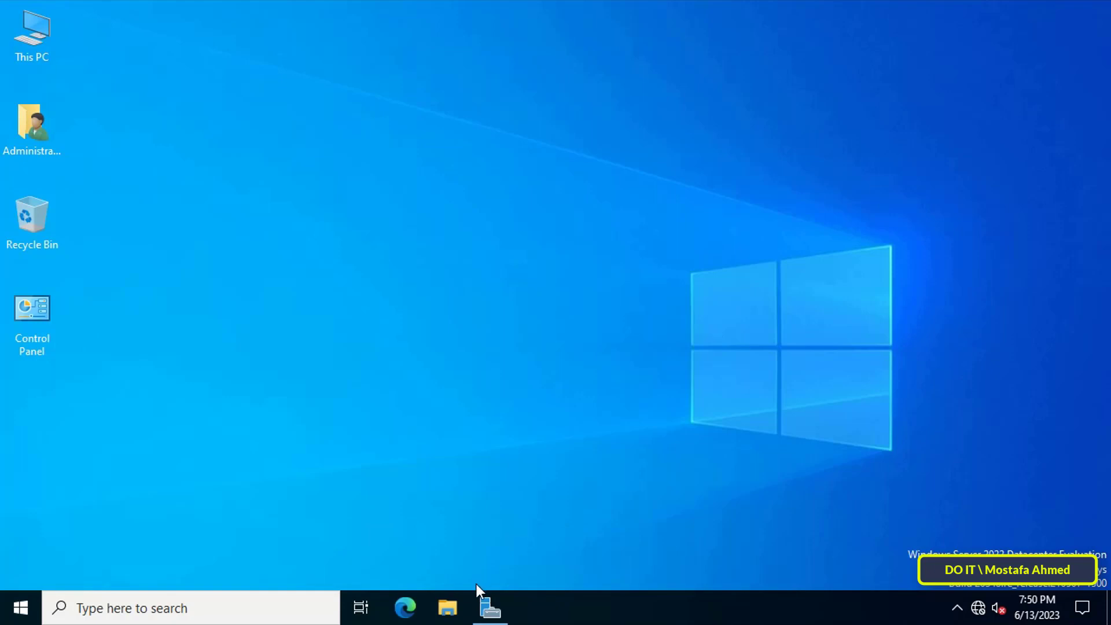
Launch Server Manager and list its administrative tools to reach Group Policy Management.
{"action": "left_click", "coordinate": [487, 608]}
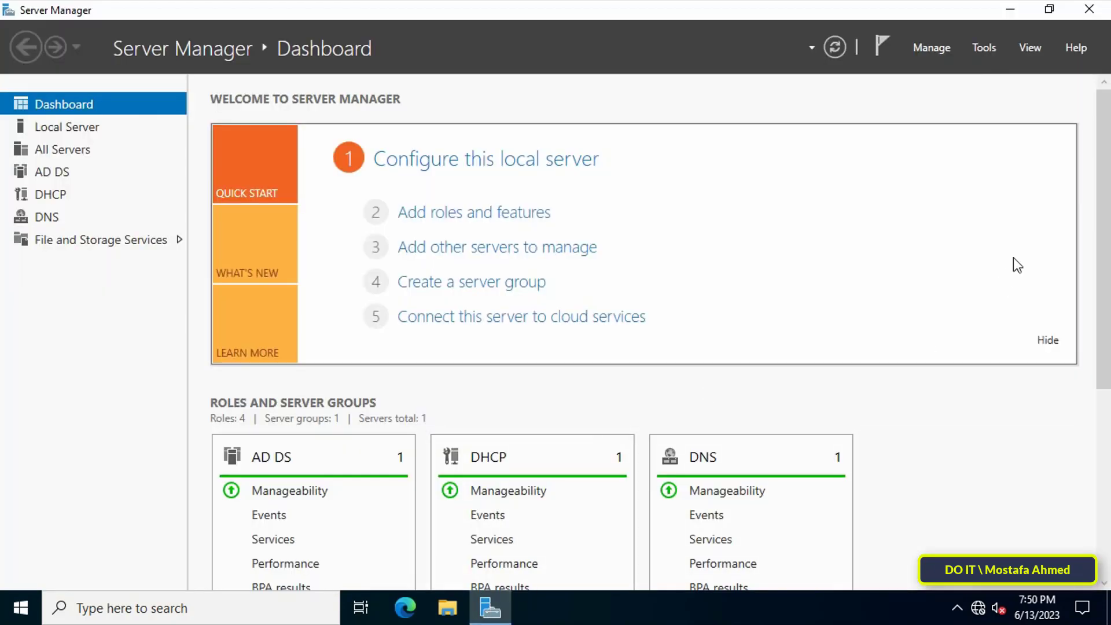
{"action": "left_click", "coordinate": [984, 47]}
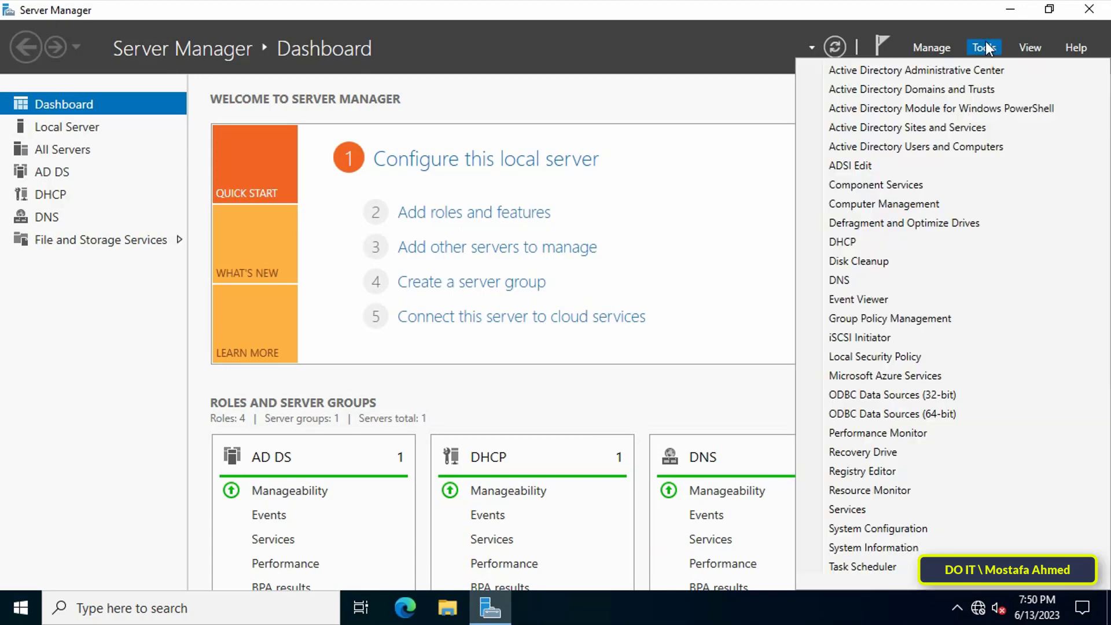
{"action": "mouse_move", "coordinate": [988, 232]}
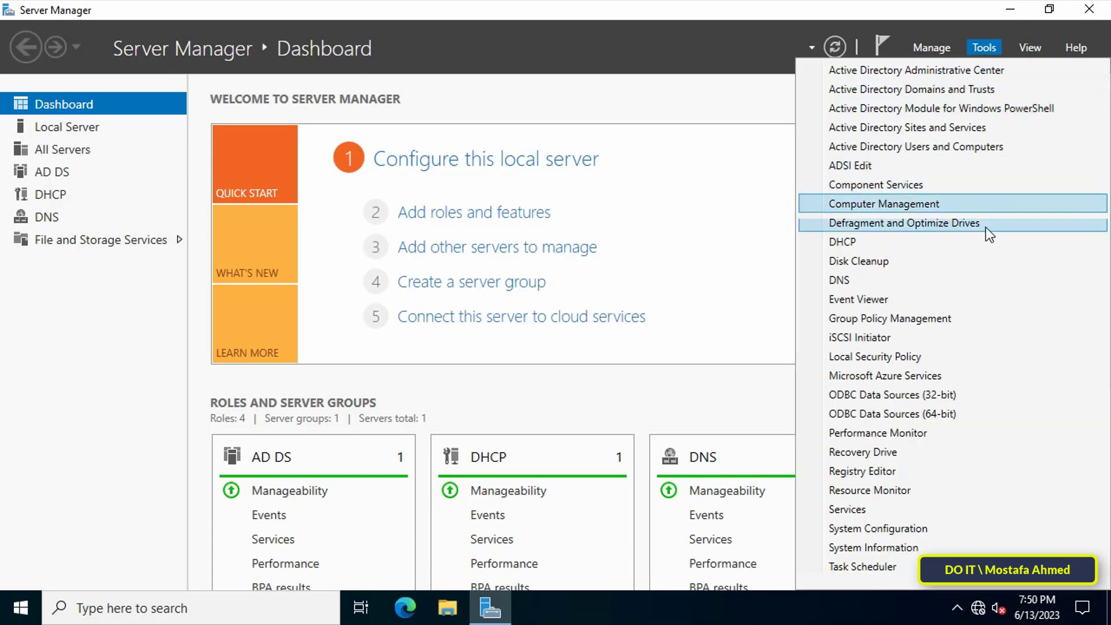
{"action": "mouse_move", "coordinate": [985, 315]}
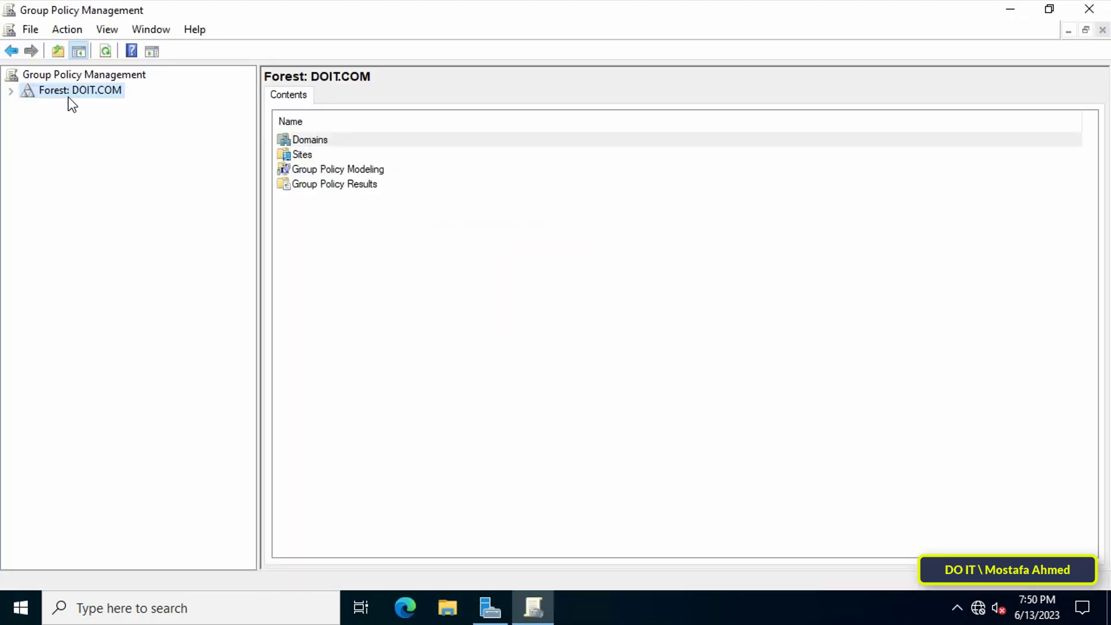
Under Forest > Domains > DOIT.COM, create a new GPO named 'Prevent Shutdown'.
{"action": "left_click", "coordinate": [11, 91]}
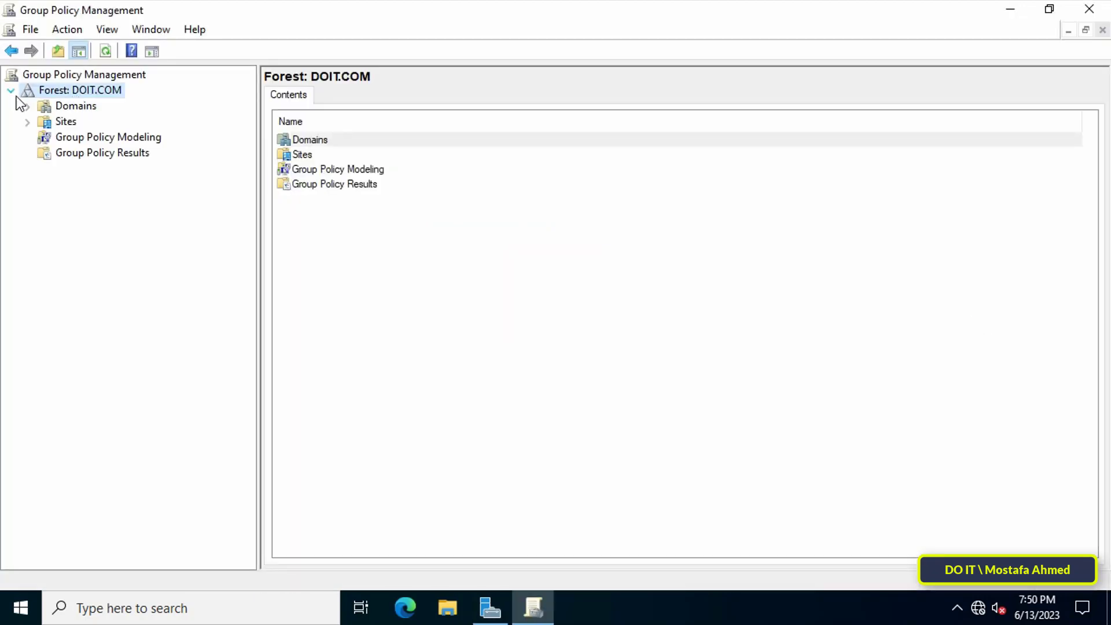
{"action": "left_click", "coordinate": [27, 106]}
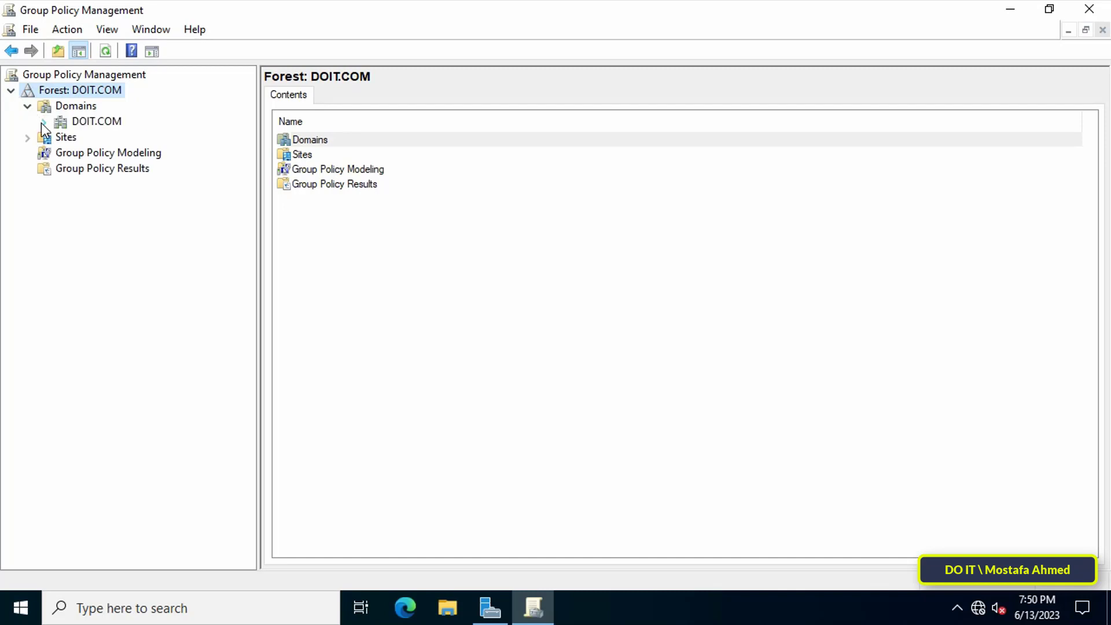
{"action": "left_click", "coordinate": [42, 122]}
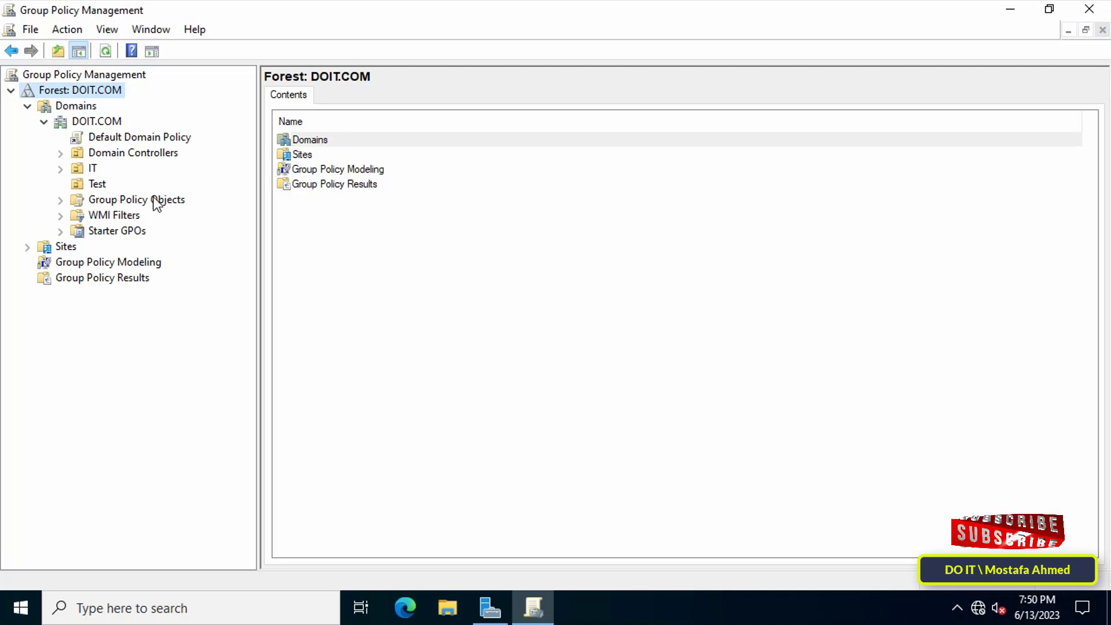
{"action": "right_click", "coordinate": [137, 199]}
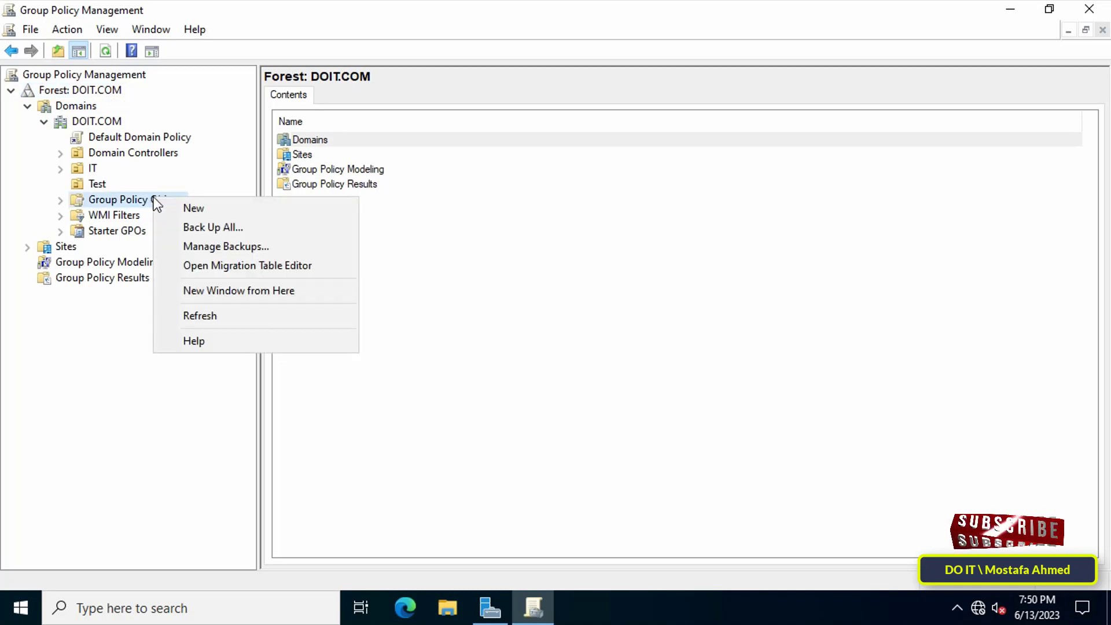
{"action": "mouse_move", "coordinate": [194, 208]}
{"action": "type", "text": "Prevent S"}
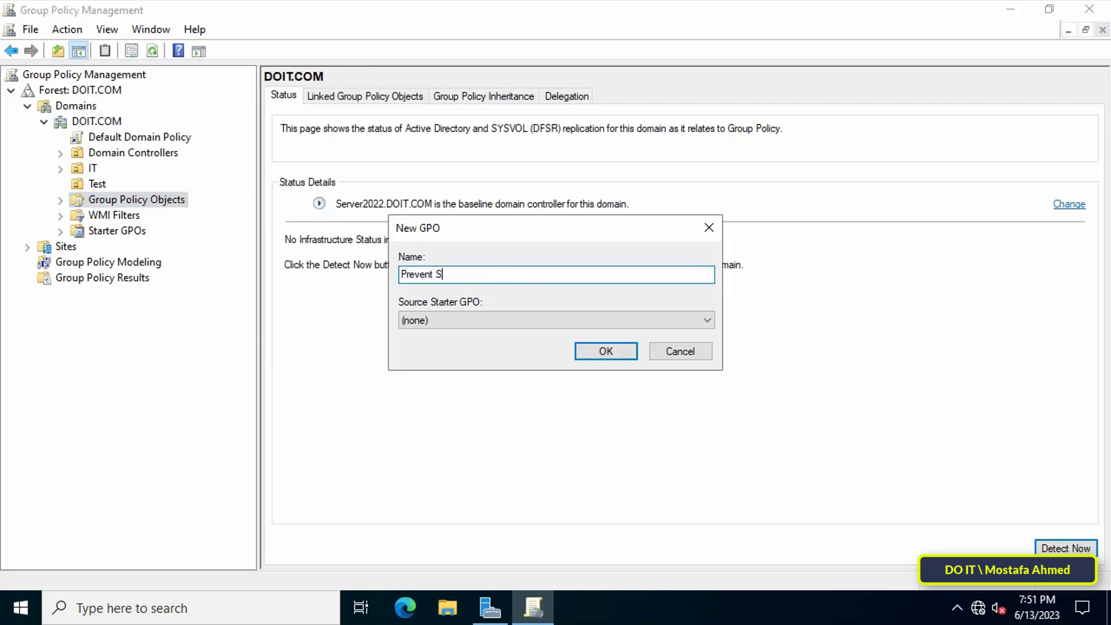
{"action": "type", "text": "hutdown"}
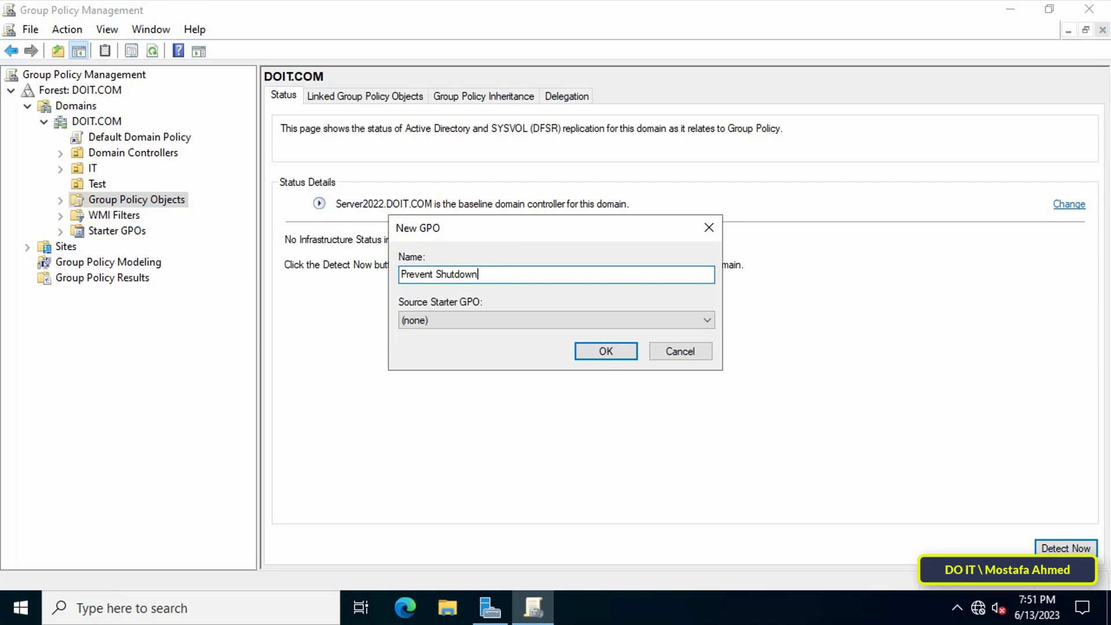
{"action": "left_click", "coordinate": [606, 351]}
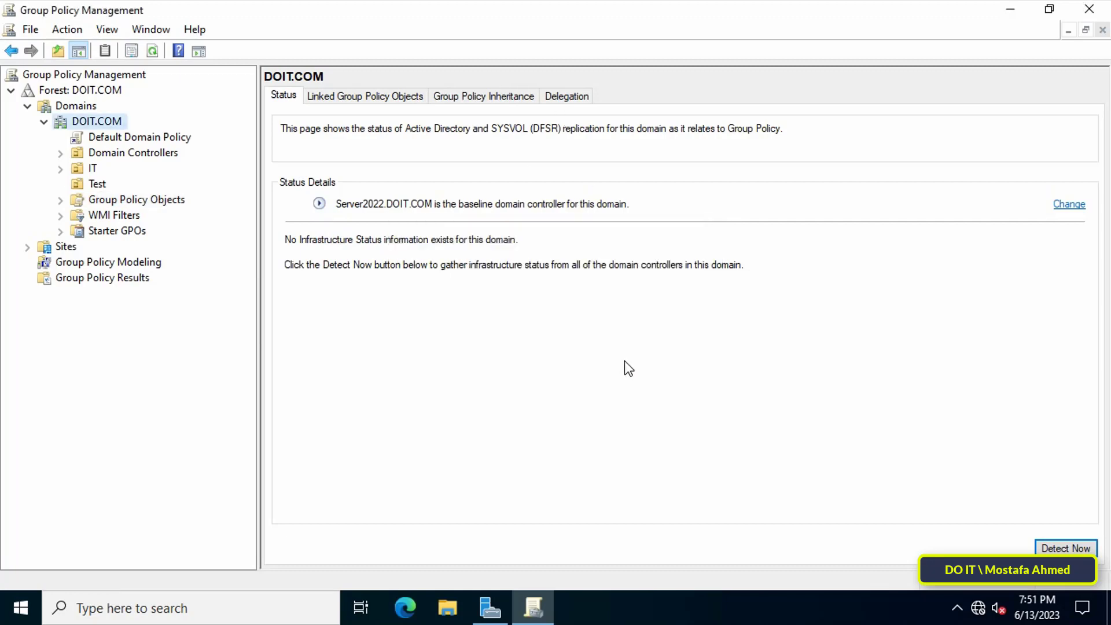
Open the Prevent Shutdown GPO in the Group Policy Management Editor.
{"action": "left_click", "coordinate": [136, 199]}
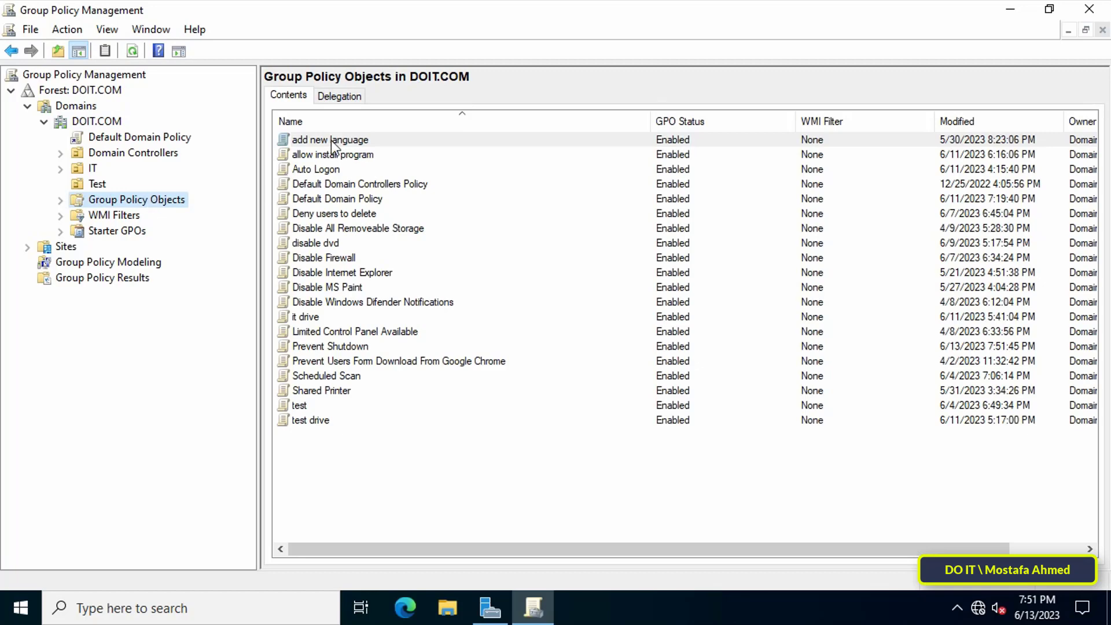
{"action": "left_click", "coordinate": [331, 346]}
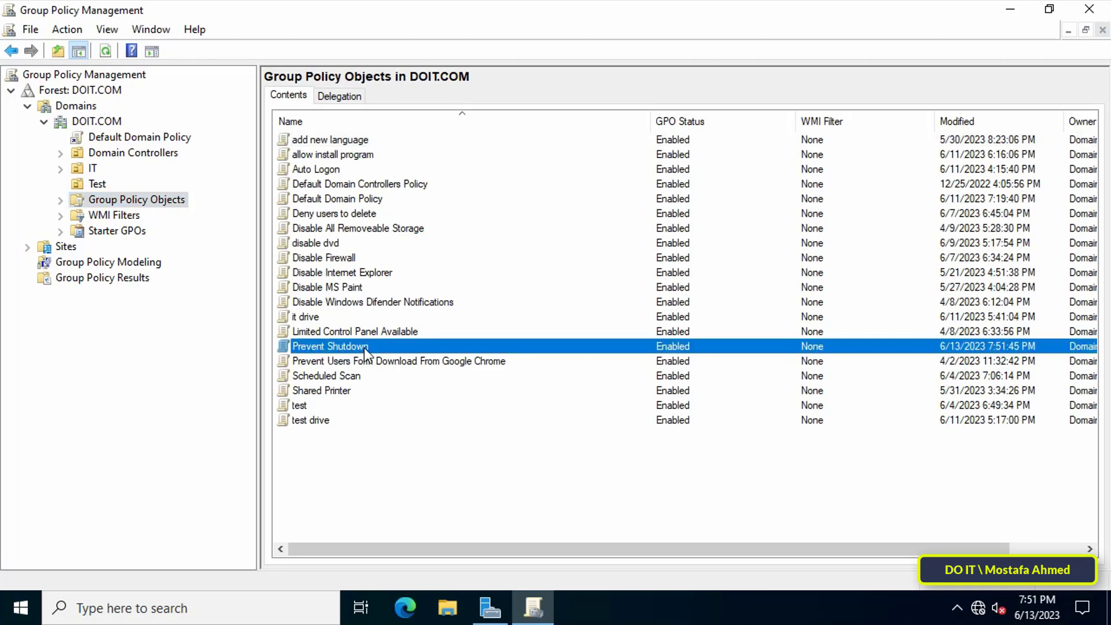
{"action": "right_click", "coordinate": [363, 346]}
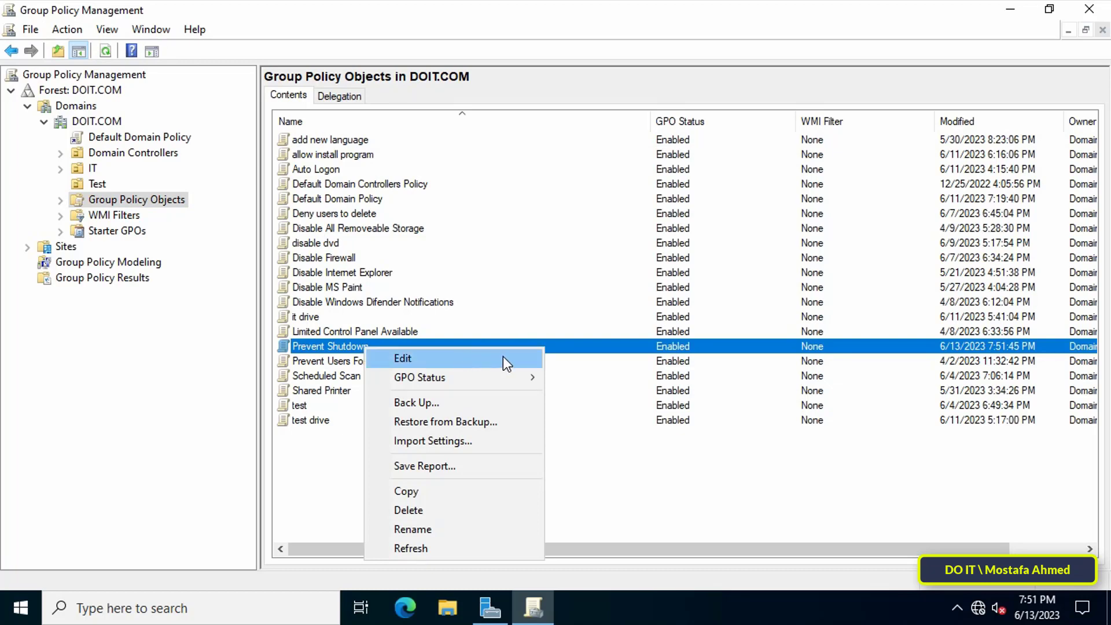
{"action": "left_click", "coordinate": [403, 359]}
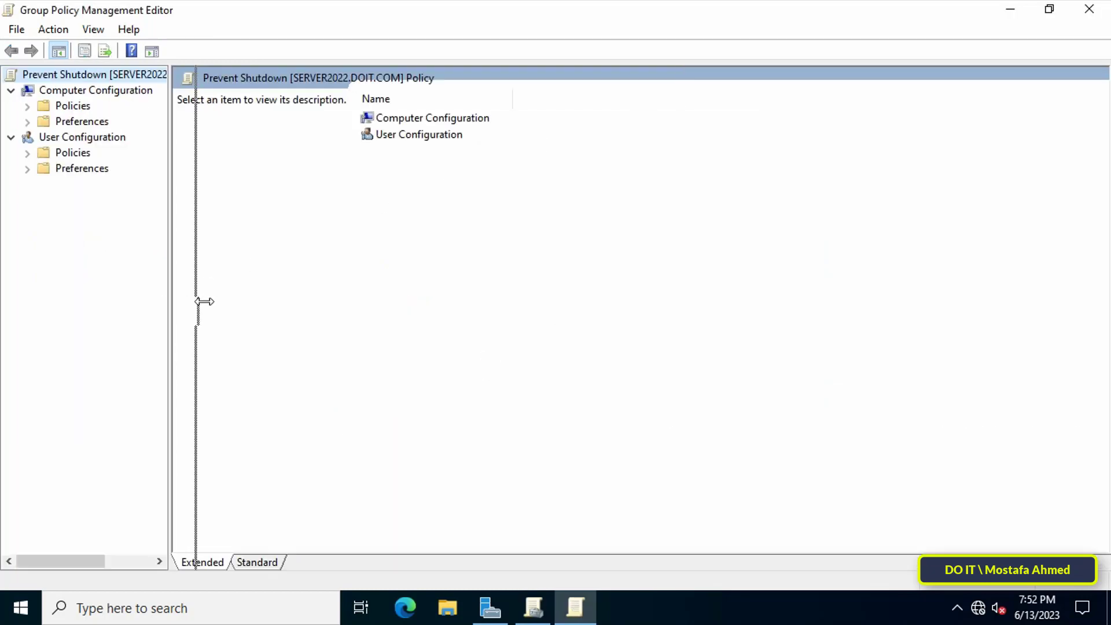
Browse User Configuration > Administrative Templates > Start Menu and Taskbar, sorted by Setting, to the Shut Down removal policy.
{"action": "left_click", "coordinate": [81, 137]}
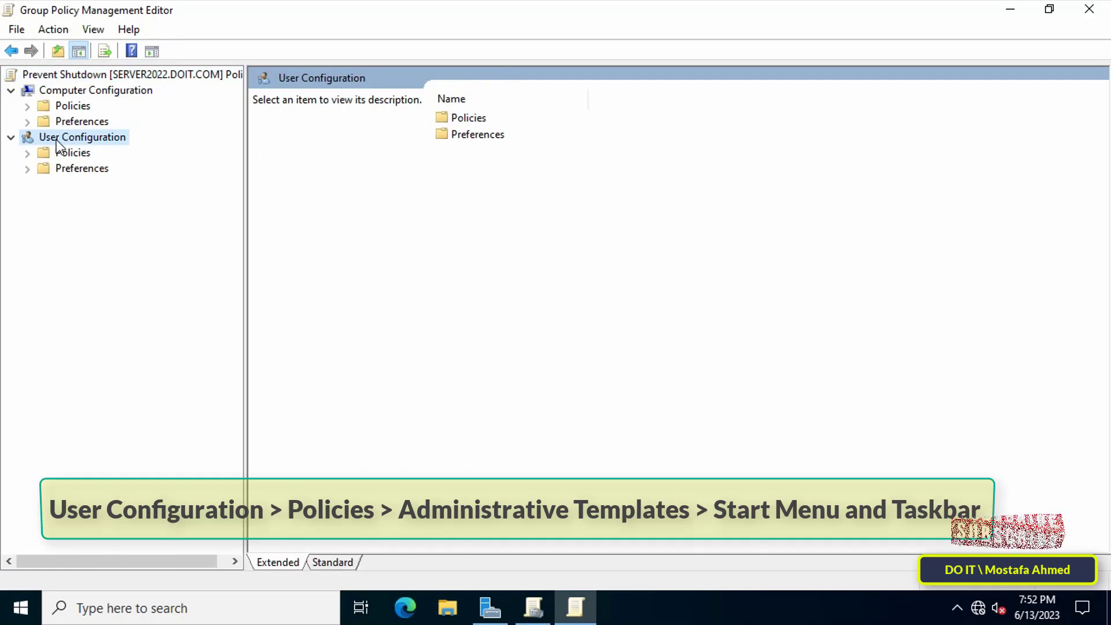
{"action": "left_click", "coordinate": [26, 153]}
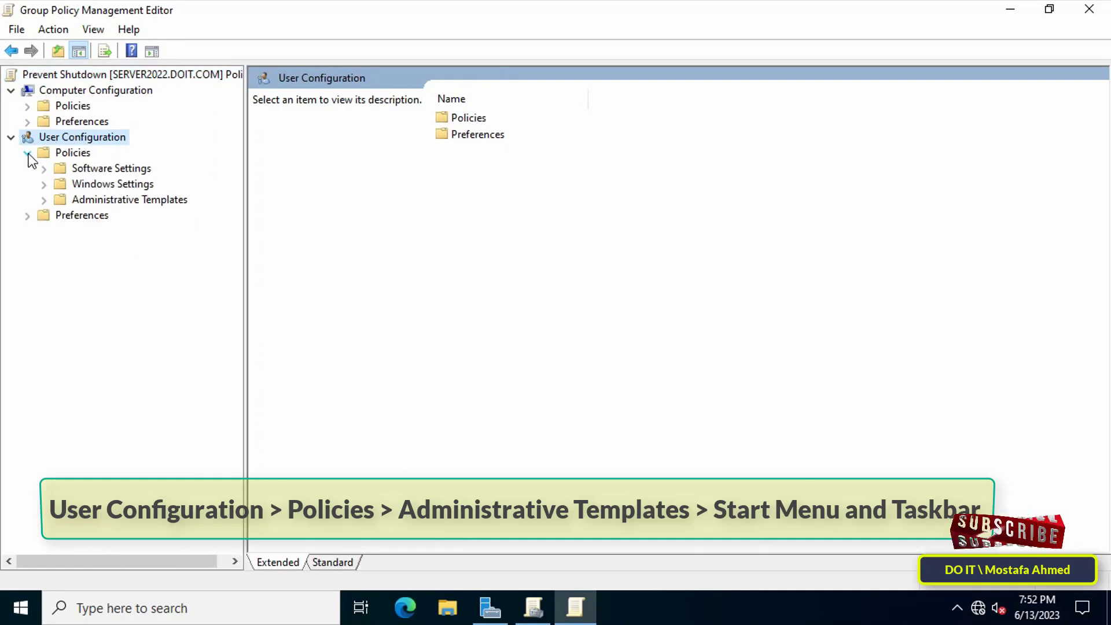
{"action": "left_click", "coordinate": [129, 200]}
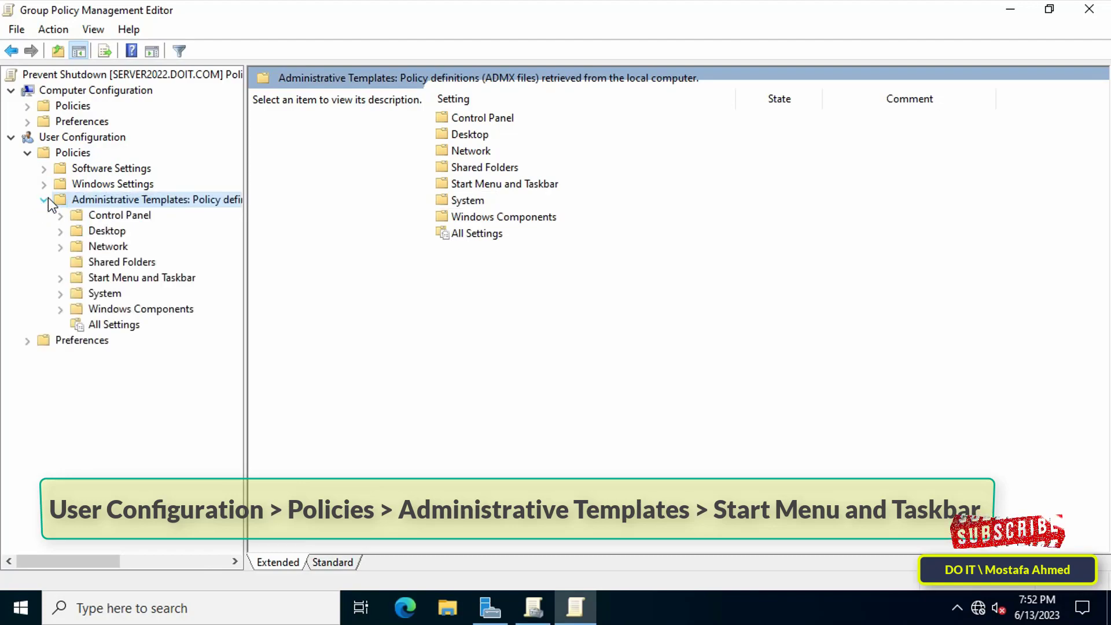
{"action": "left_click", "coordinate": [142, 278]}
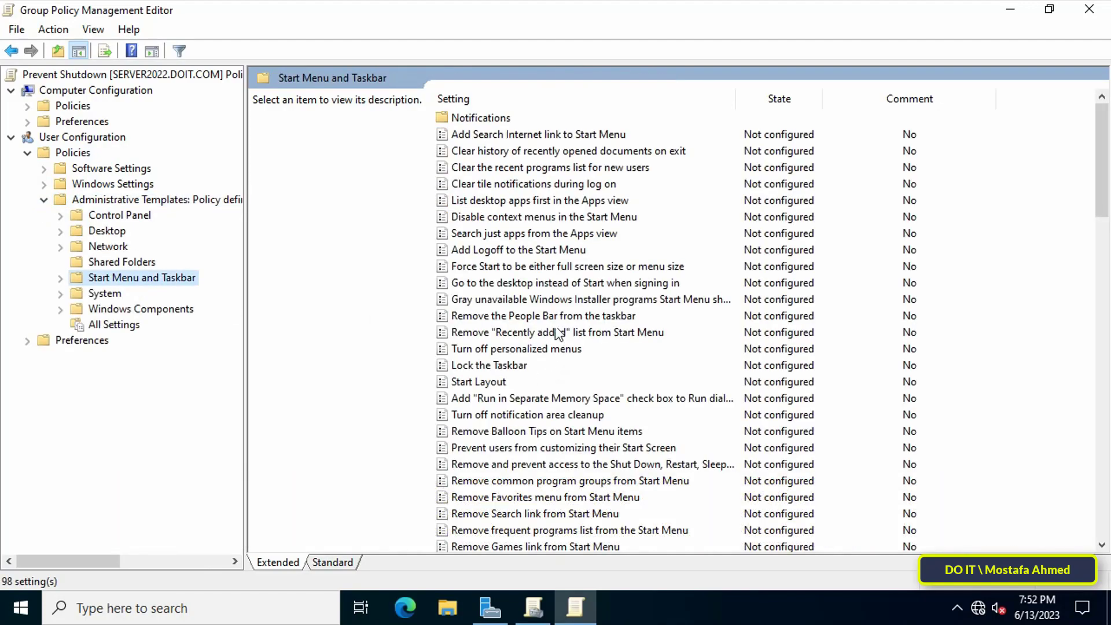
{"action": "left_click", "coordinate": [453, 99]}
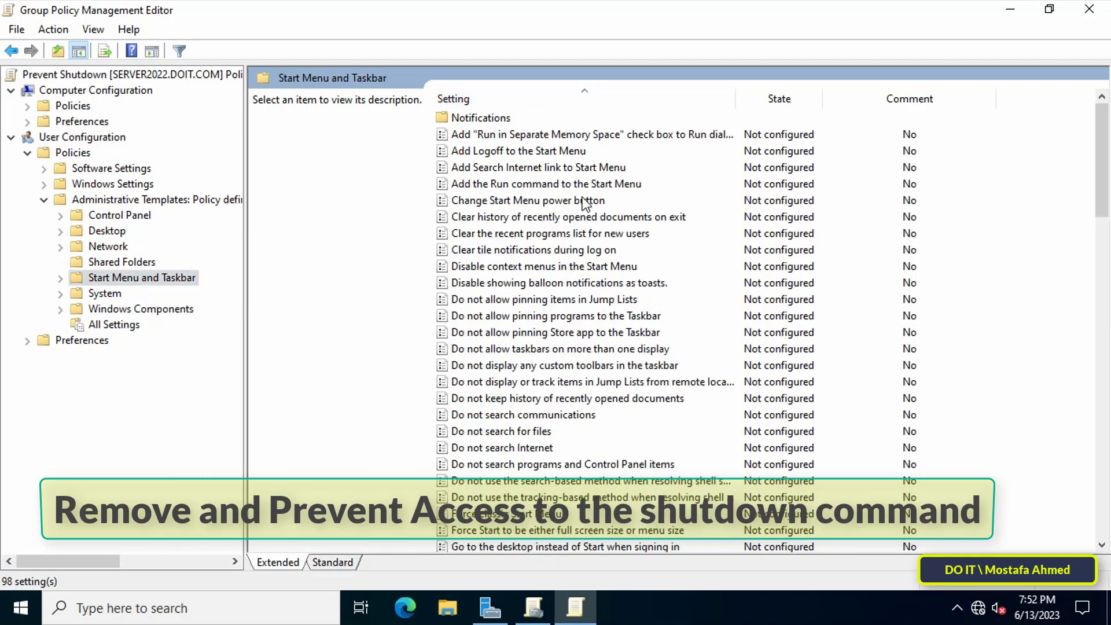
{"action": "scroll", "scroll_direction": "down", "scroll_amount": 3}
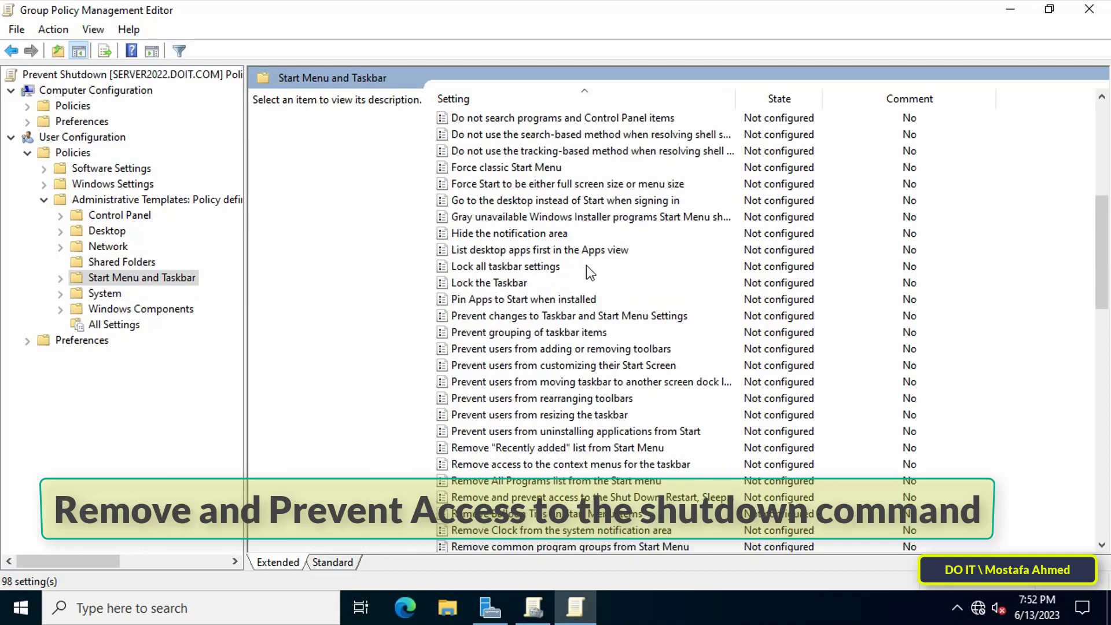
{"action": "scroll", "scroll_direction": "down", "scroll_amount": 3}
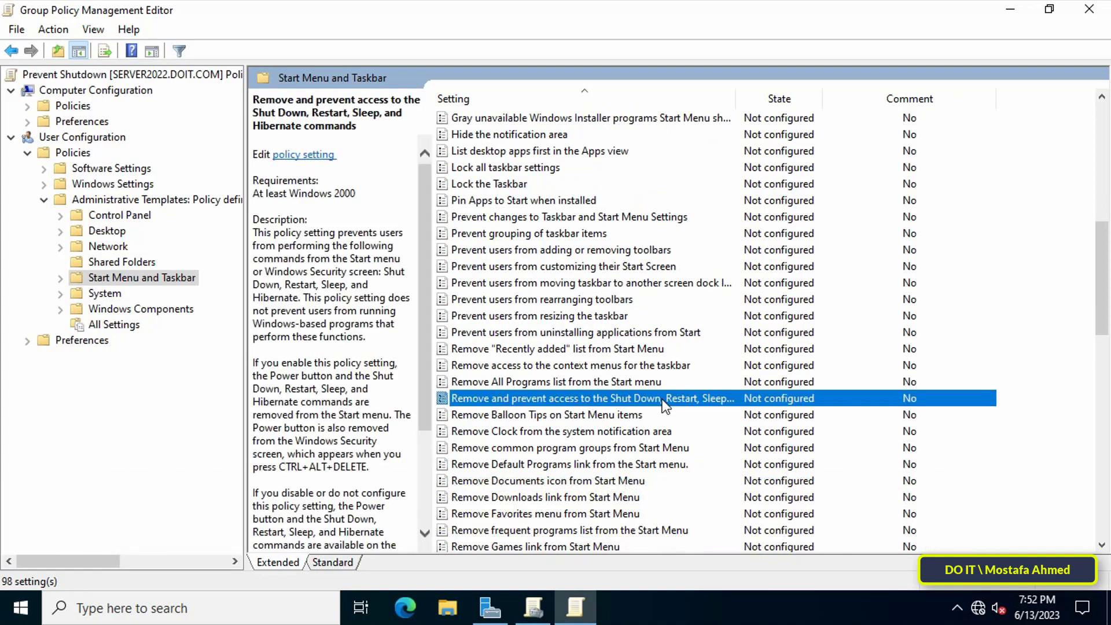
Set 'Remove and prevent access to the Shut Down, Restart, Sleep, and Hibernate commands' to Enabled.
{"action": "double_click", "coordinate": [590, 398]}
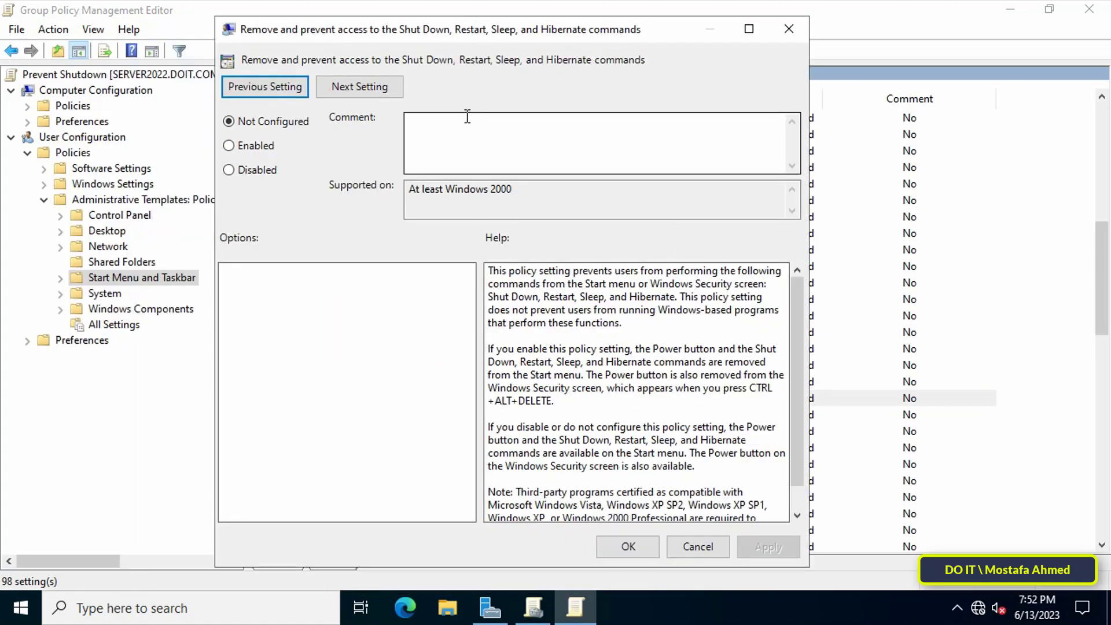
{"action": "mouse_move", "coordinate": [263, 153]}
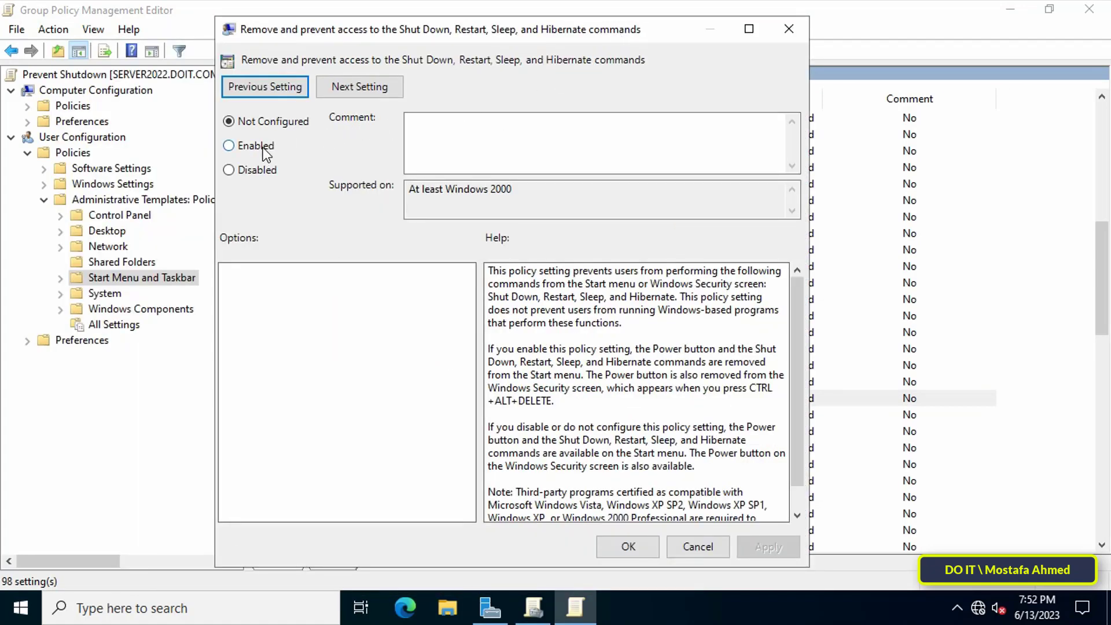
{"action": "left_click", "coordinate": [228, 146]}
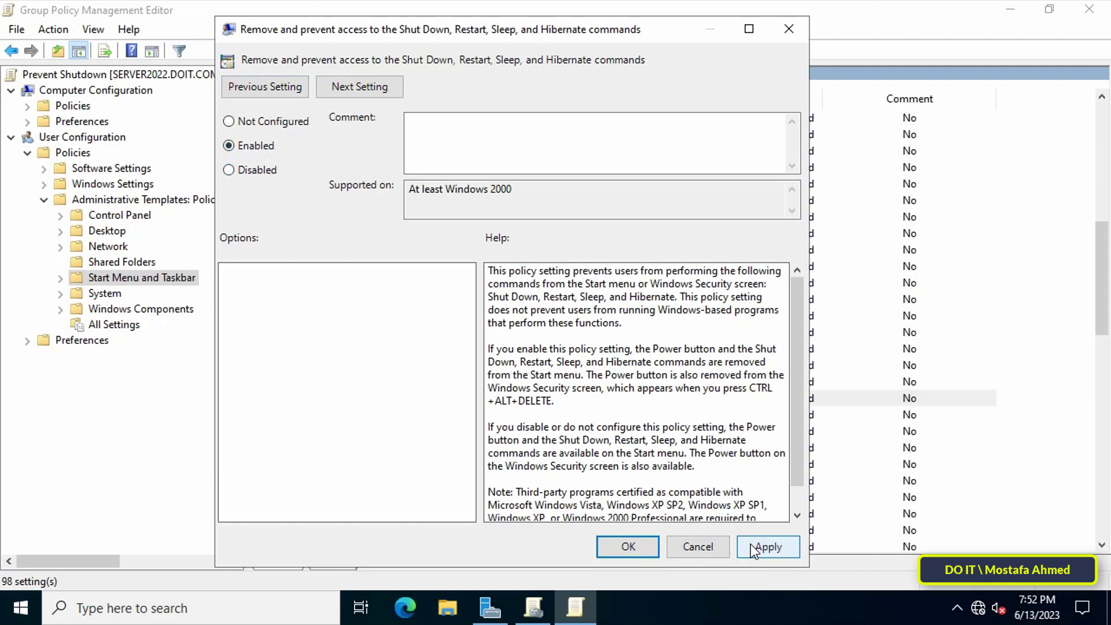
{"action": "left_click", "coordinate": [768, 546]}
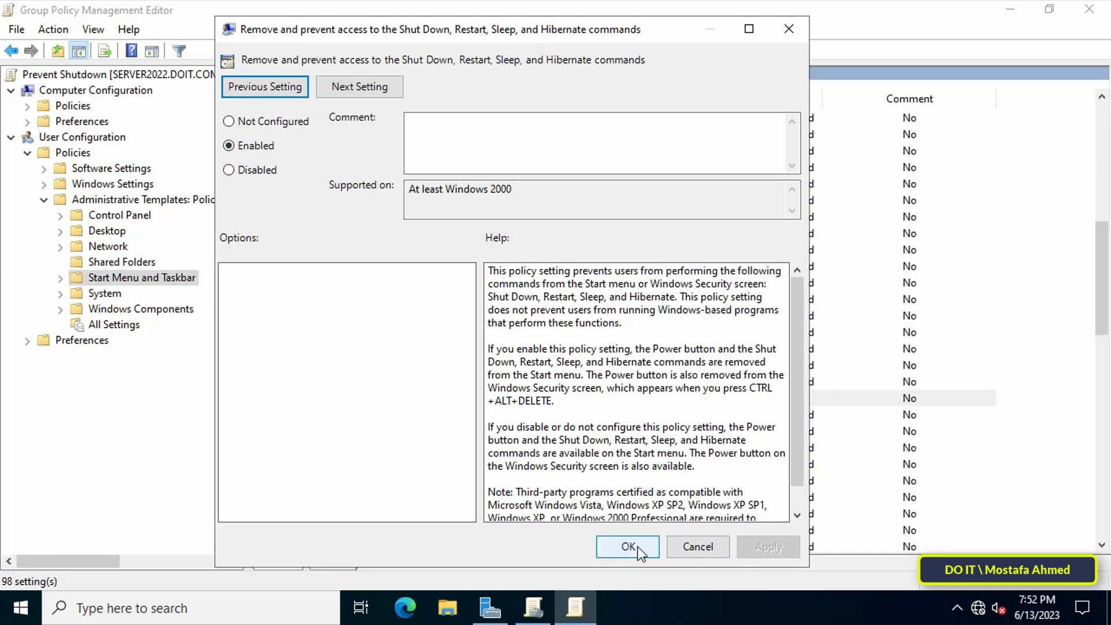
{"action": "left_click", "coordinate": [628, 546]}
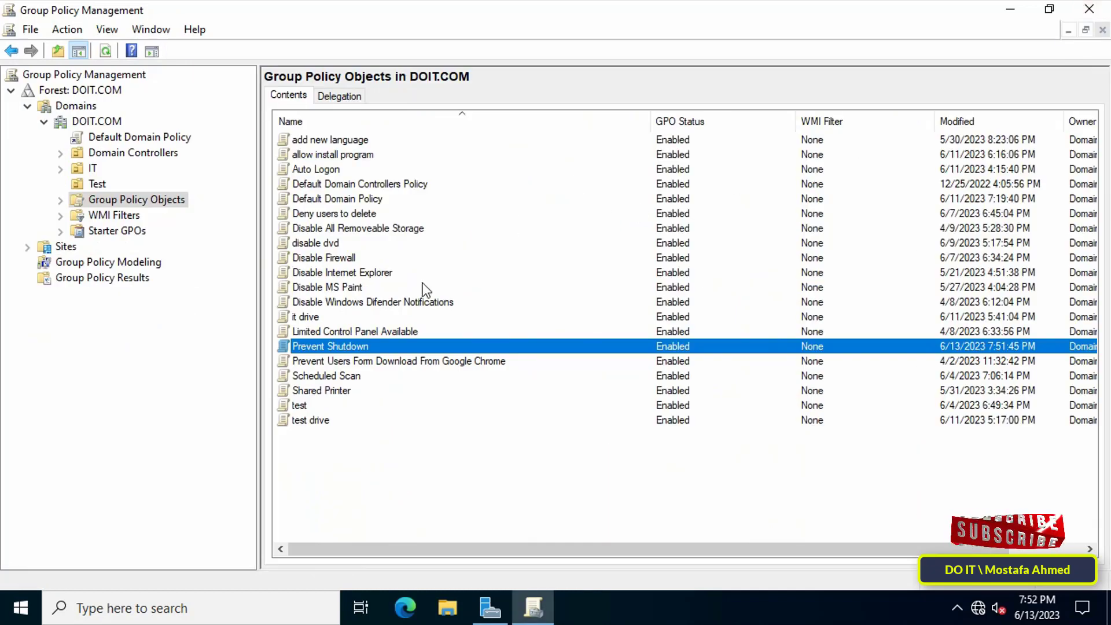
Link the existing Prevent Shutdown GPO to the Test OU.
{"action": "right_click", "coordinate": [97, 182]}
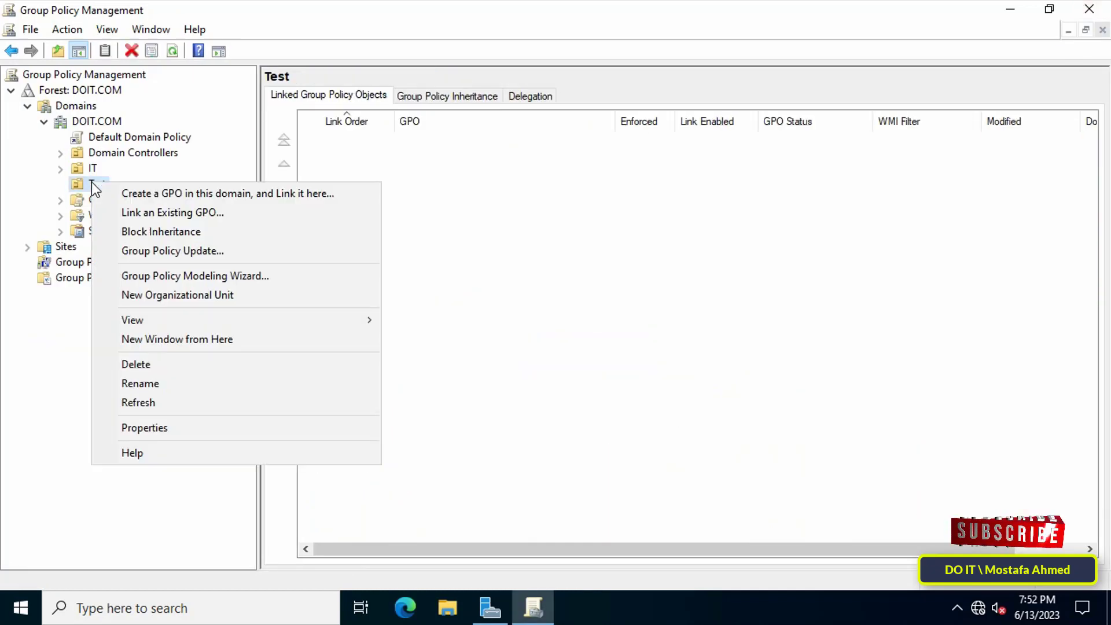
{"action": "left_click", "coordinate": [171, 213]}
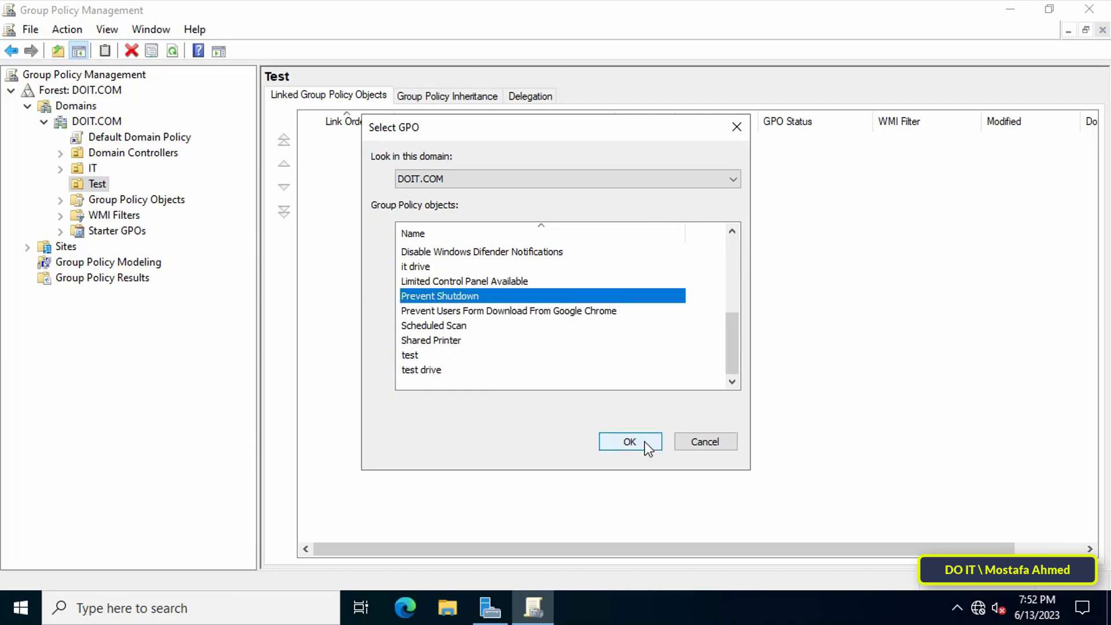
{"action": "left_click", "coordinate": [631, 442]}
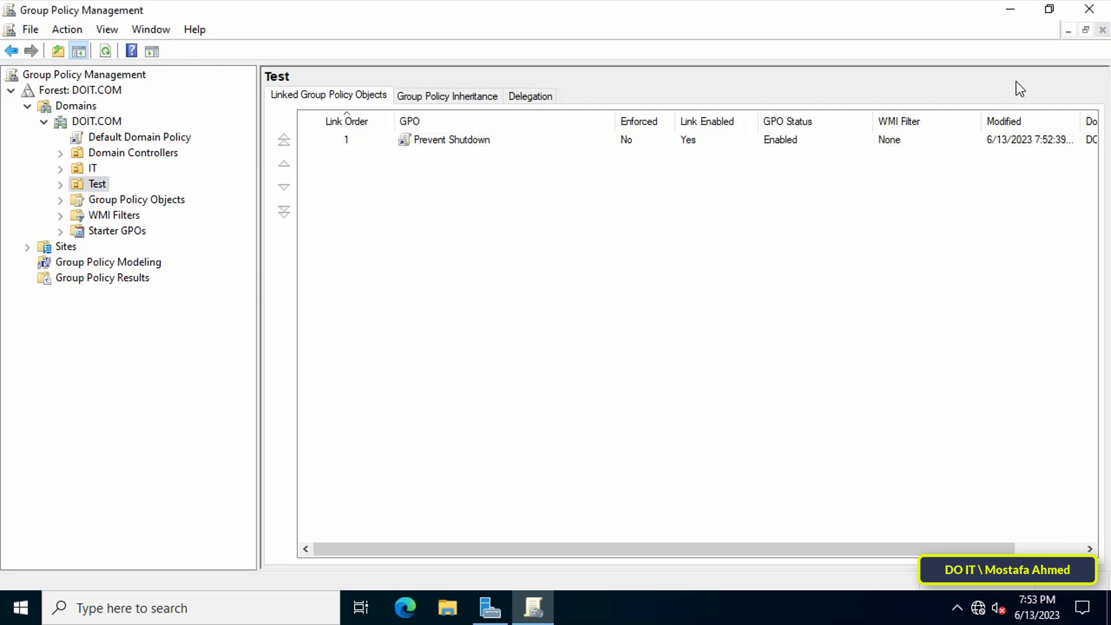
{"action": "left_click", "coordinate": [488, 607]}
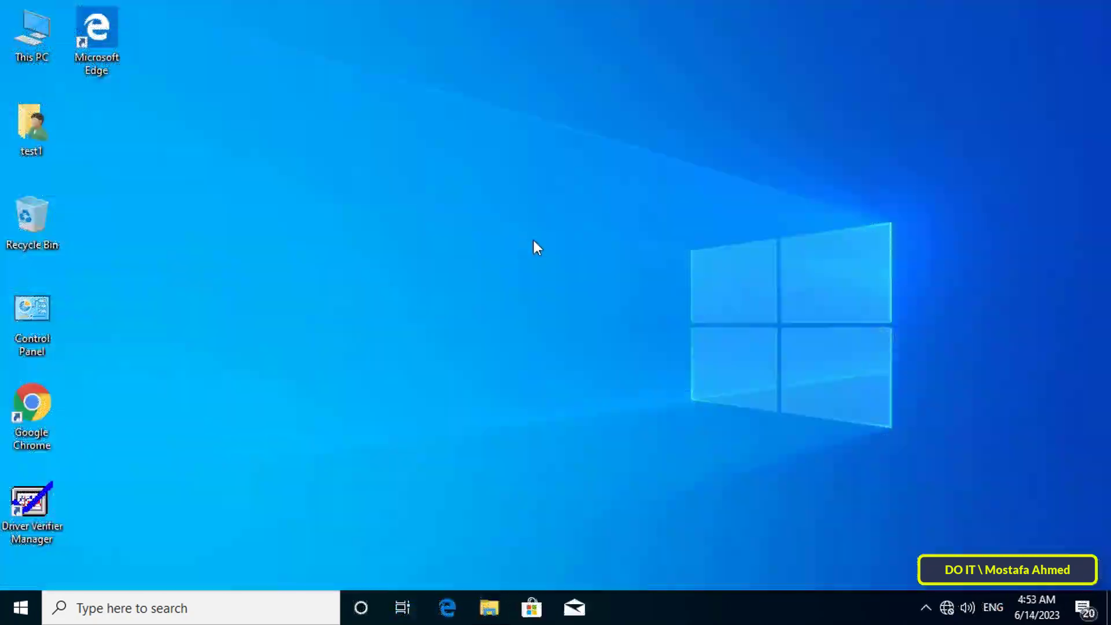
{"action": "left_click", "coordinate": [17, 606]}
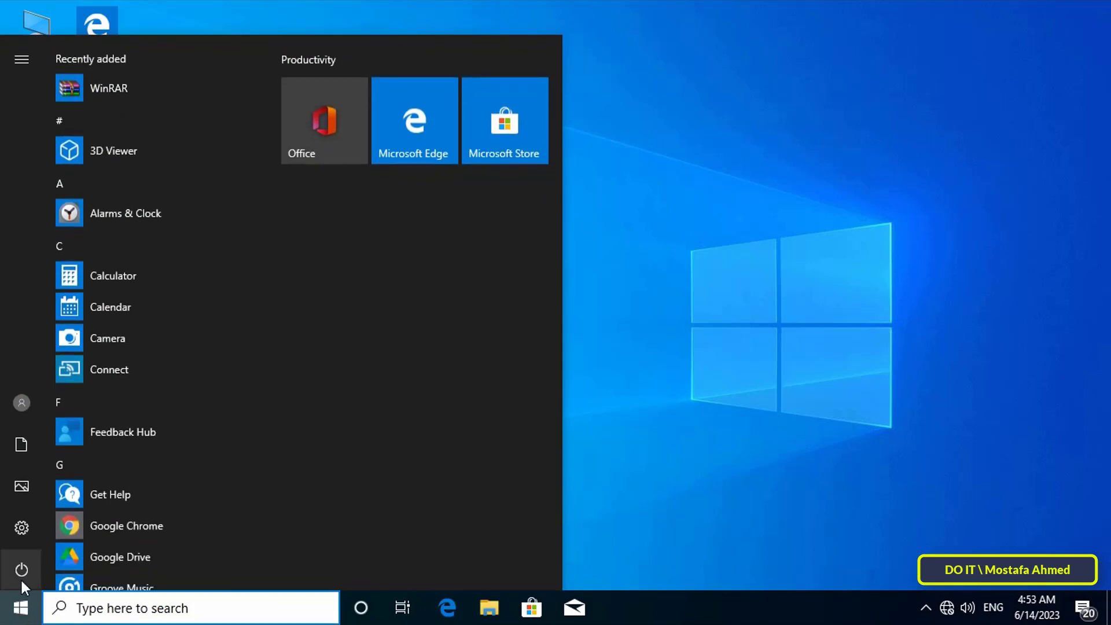
{"action": "left_click", "coordinate": [19, 565]}
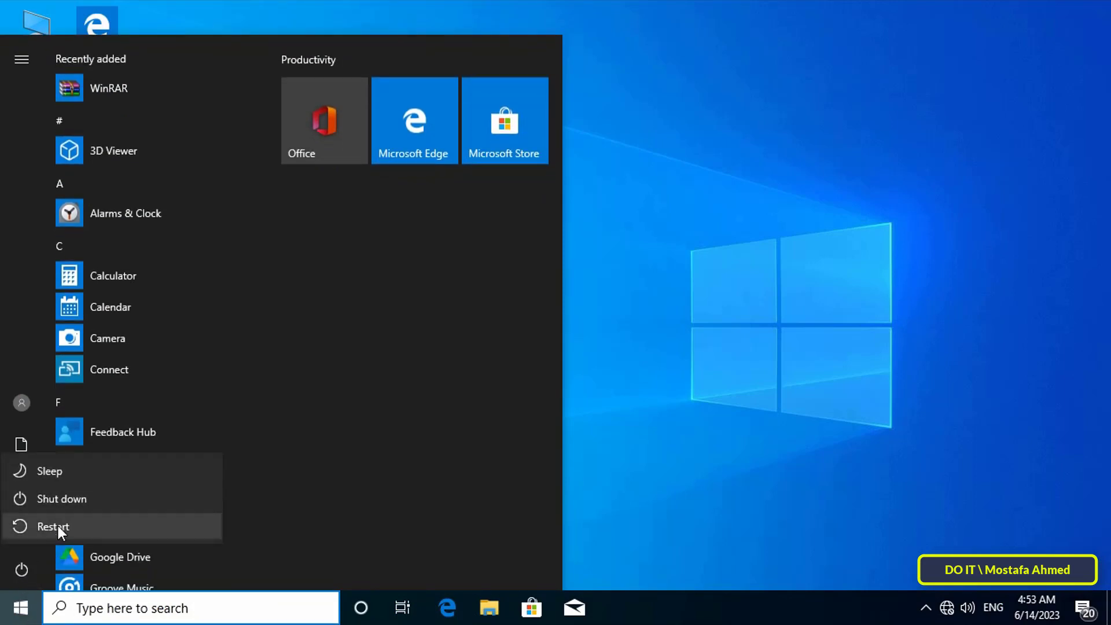
{"action": "mouse_move", "coordinate": [70, 518]}
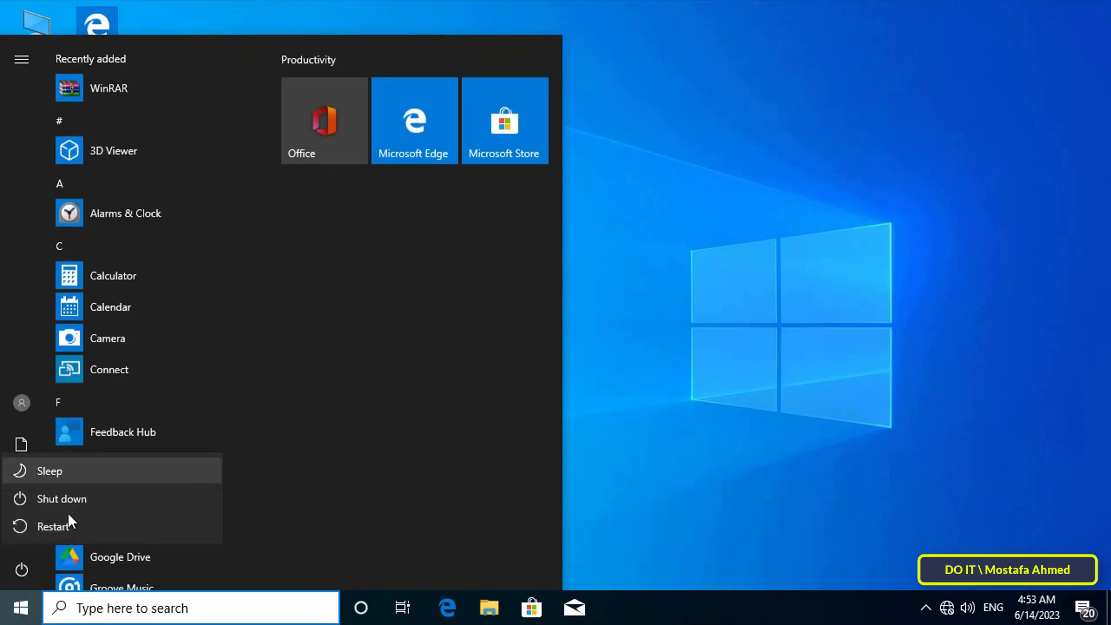
{"action": "mouse_move", "coordinate": [114, 517]}
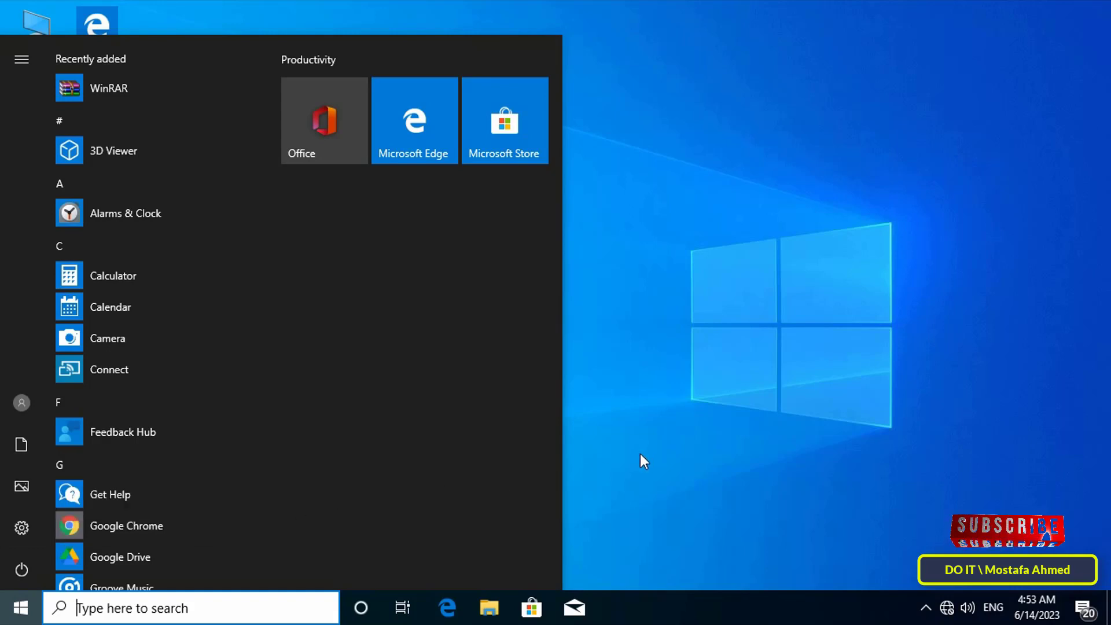
{"action": "left_click", "coordinate": [22, 606]}
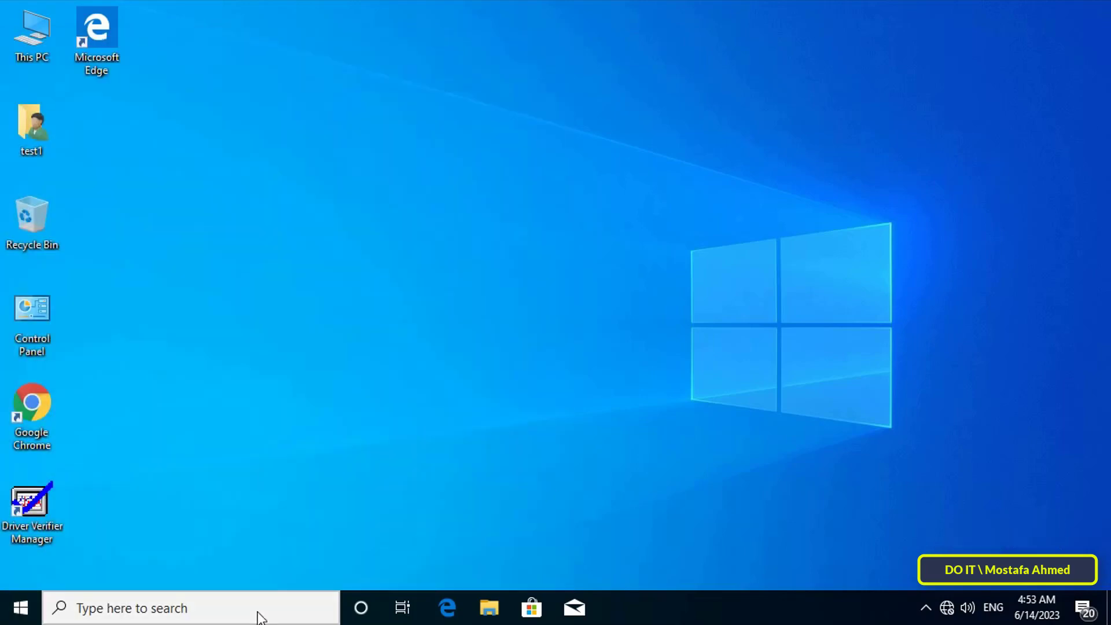
Run gpupdate /force in Command Prompt on the client, then close it after the update succeeds.
{"action": "type", "text": "cmd"}
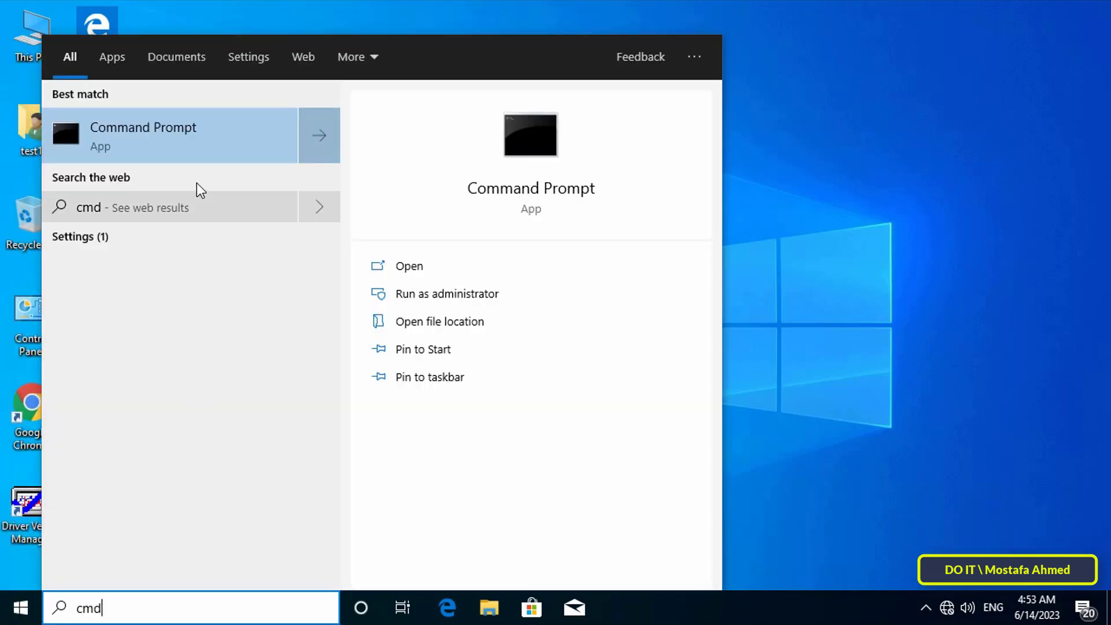
{"action": "left_click", "coordinate": [409, 266]}
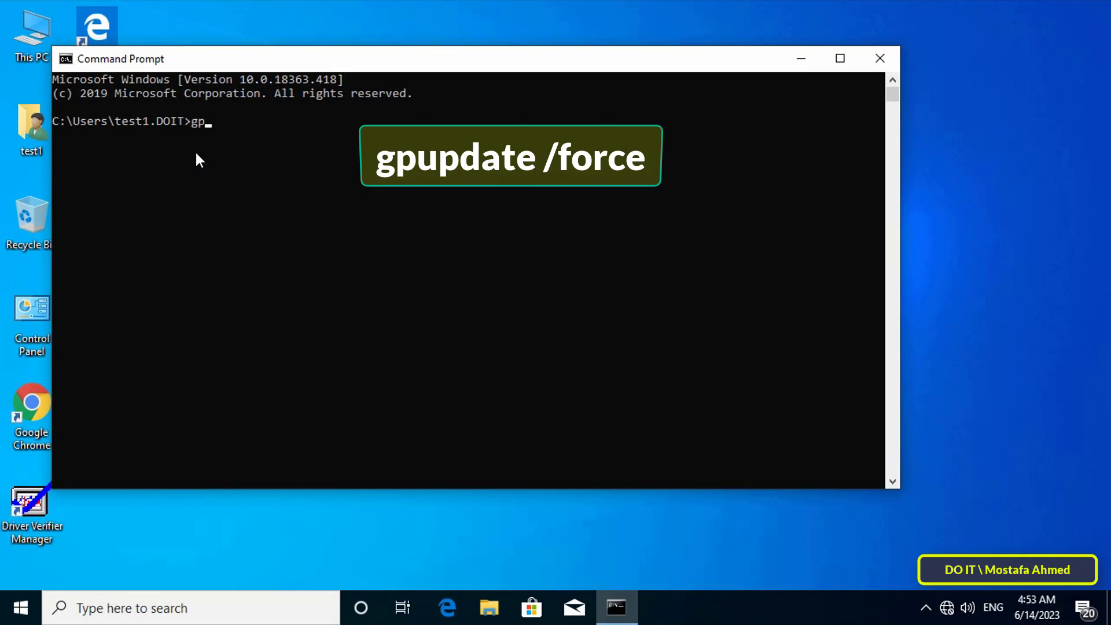
{"action": "type", "text": "update /f"}
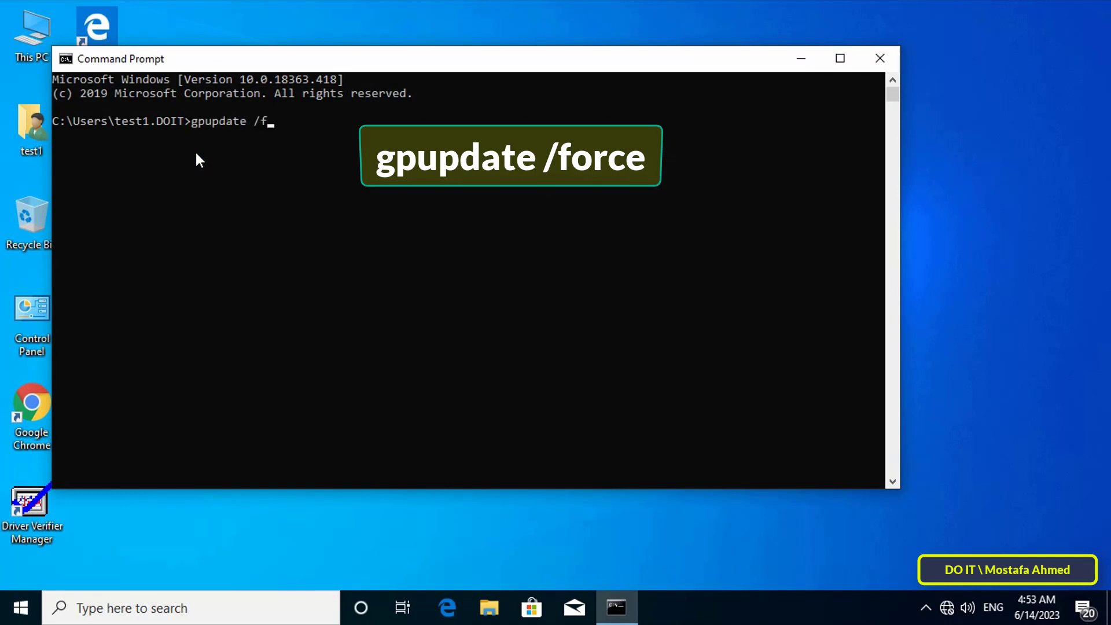
{"action": "key", "text": "Enter"}
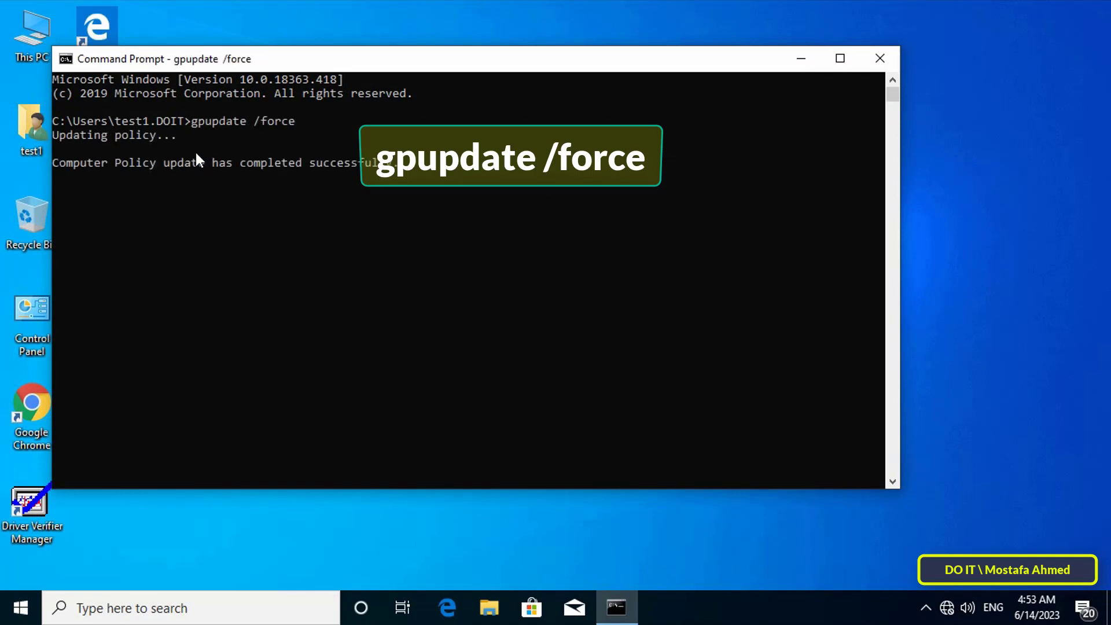
{"action": "left_click", "coordinate": [879, 57]}
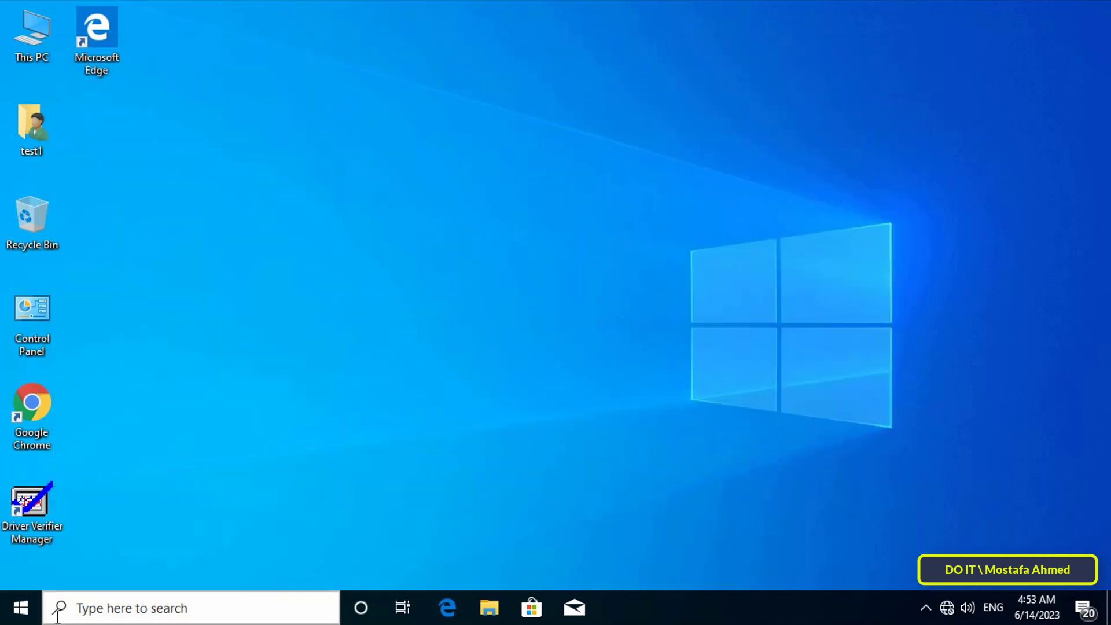
Confirm the client Start menu's Power button reports no power options available.
{"action": "left_click", "coordinate": [21, 604]}
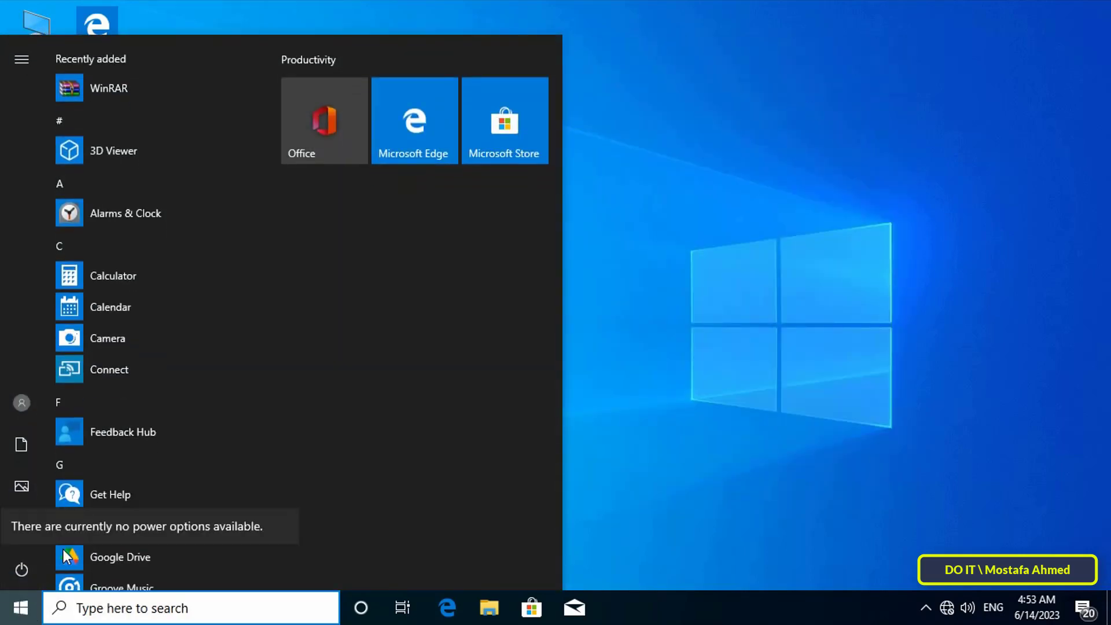
{"action": "mouse_move", "coordinate": [42, 555]}
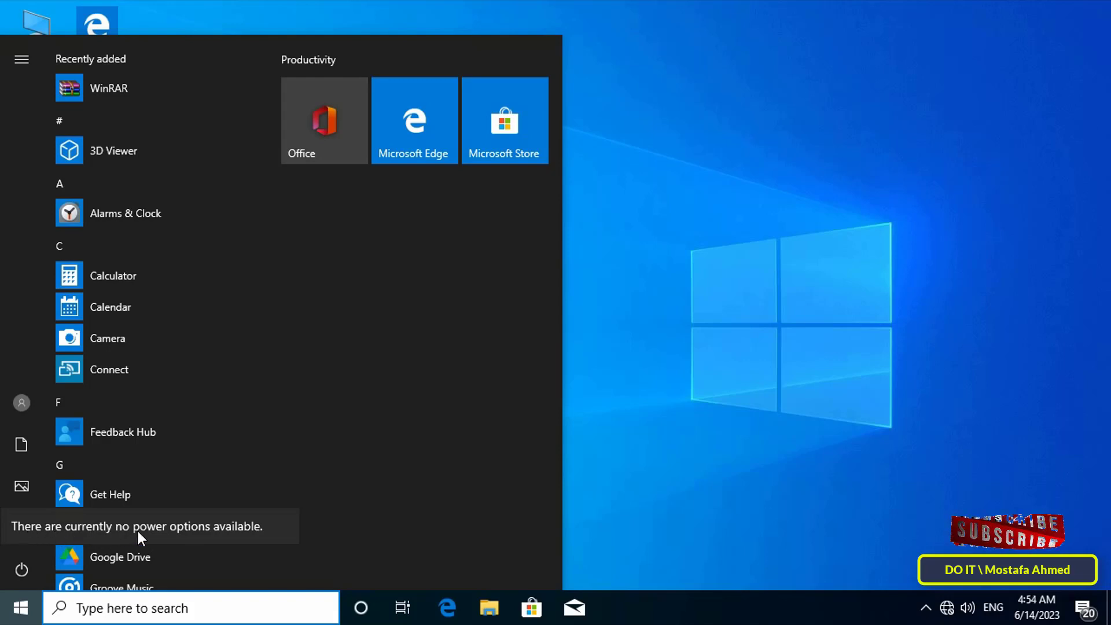
{"action": "mouse_move", "coordinate": [292, 538]}
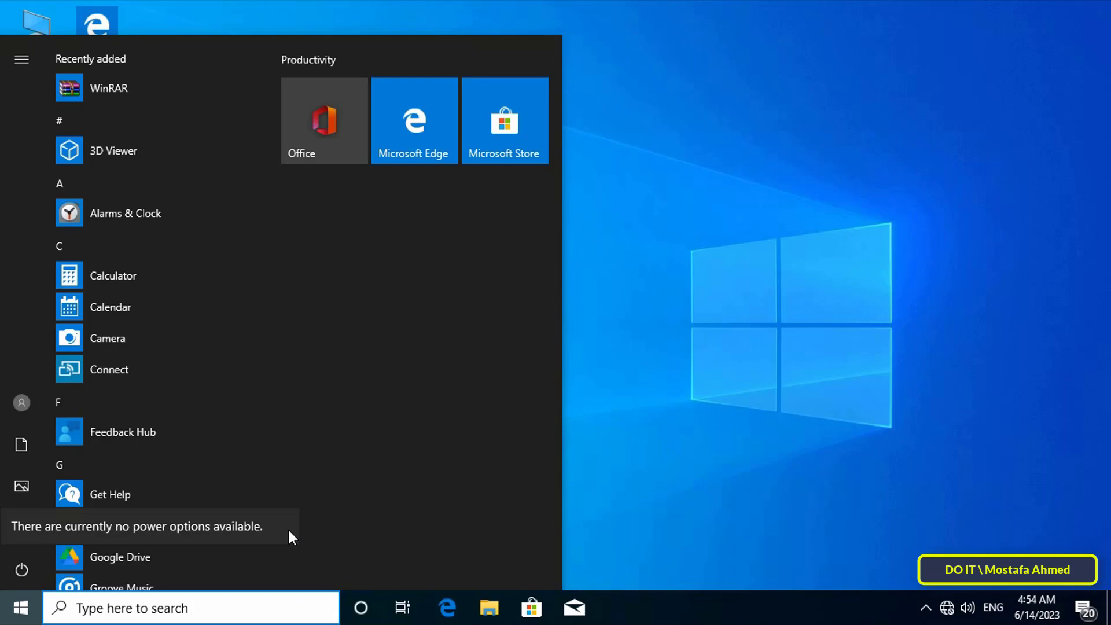
{"action": "mouse_move", "coordinate": [653, 493]}
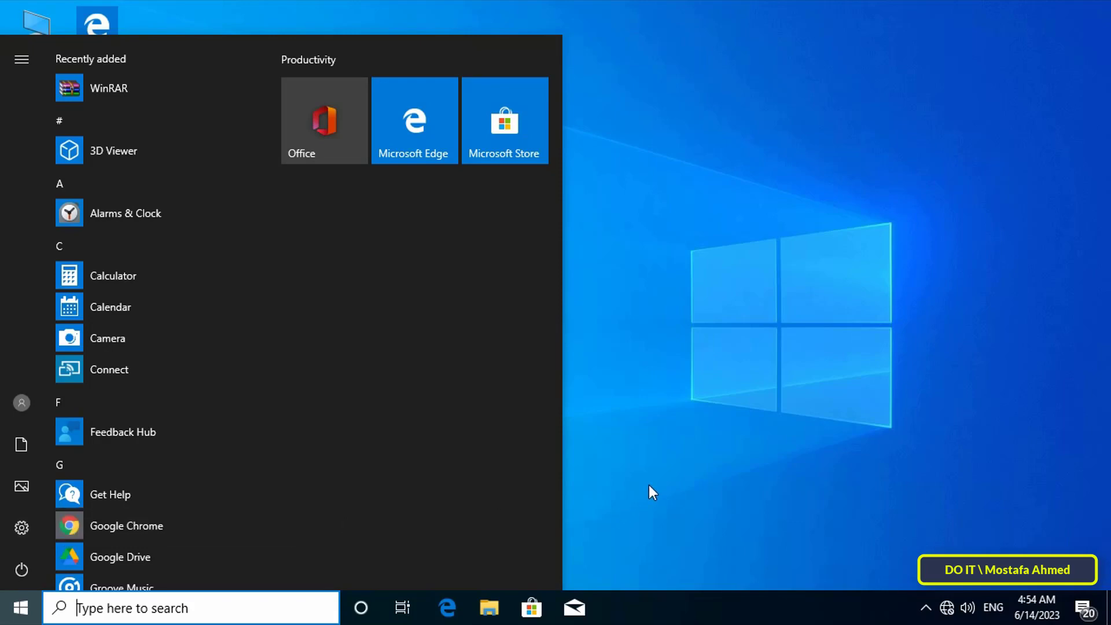